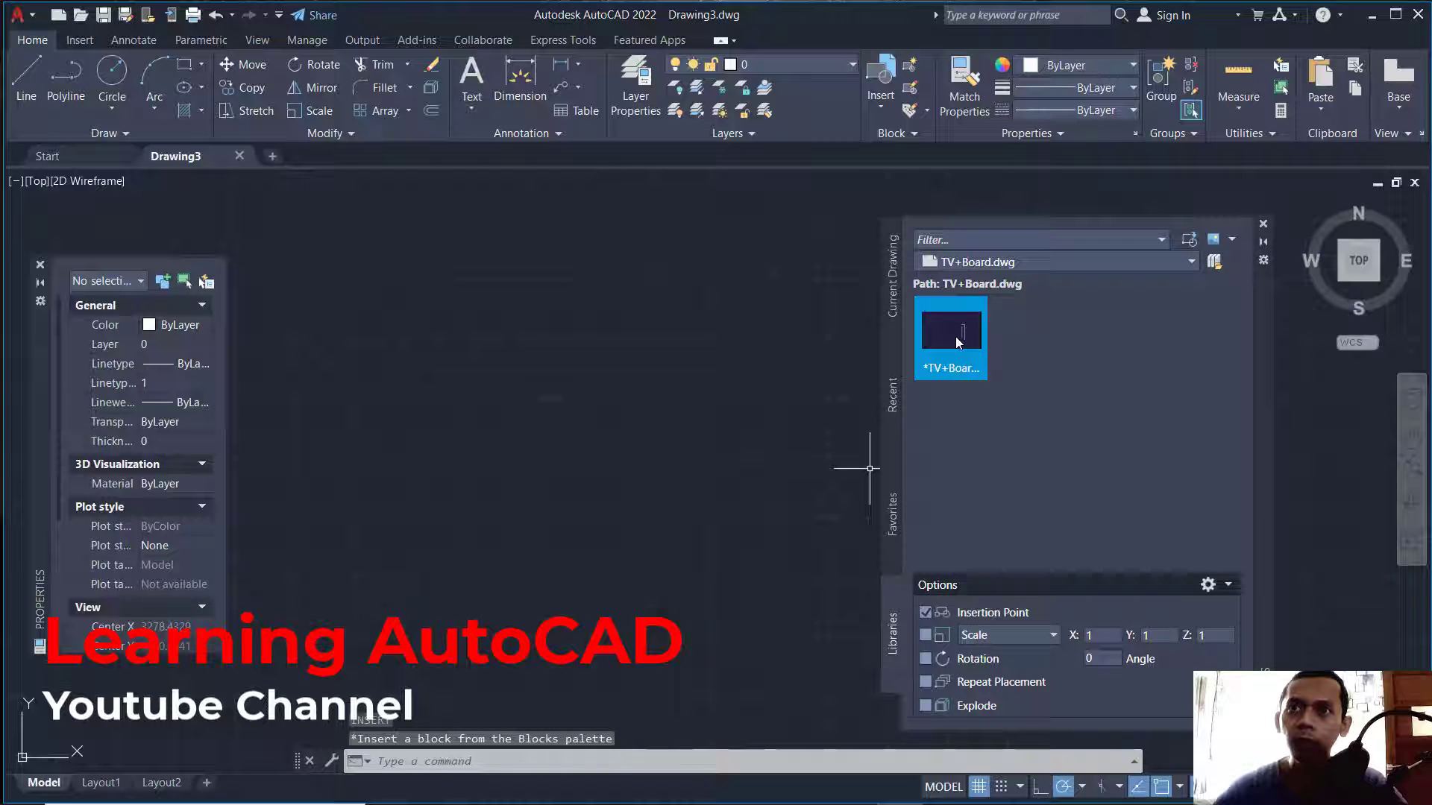
pyautogui.moveTo(950, 328)
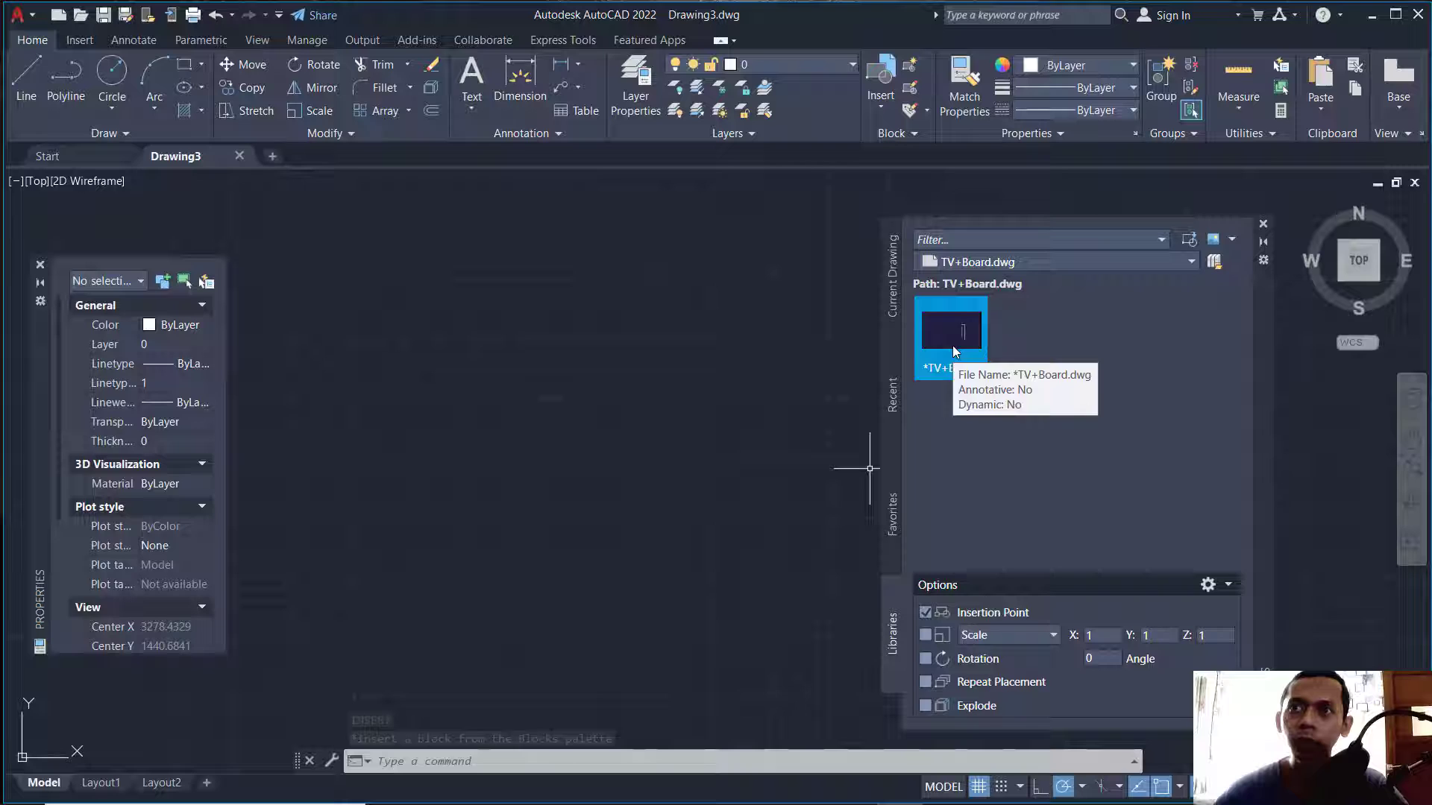
# - Insert the TV+Board block from the Blocks palette into the drawing
pyautogui.click(950, 331)
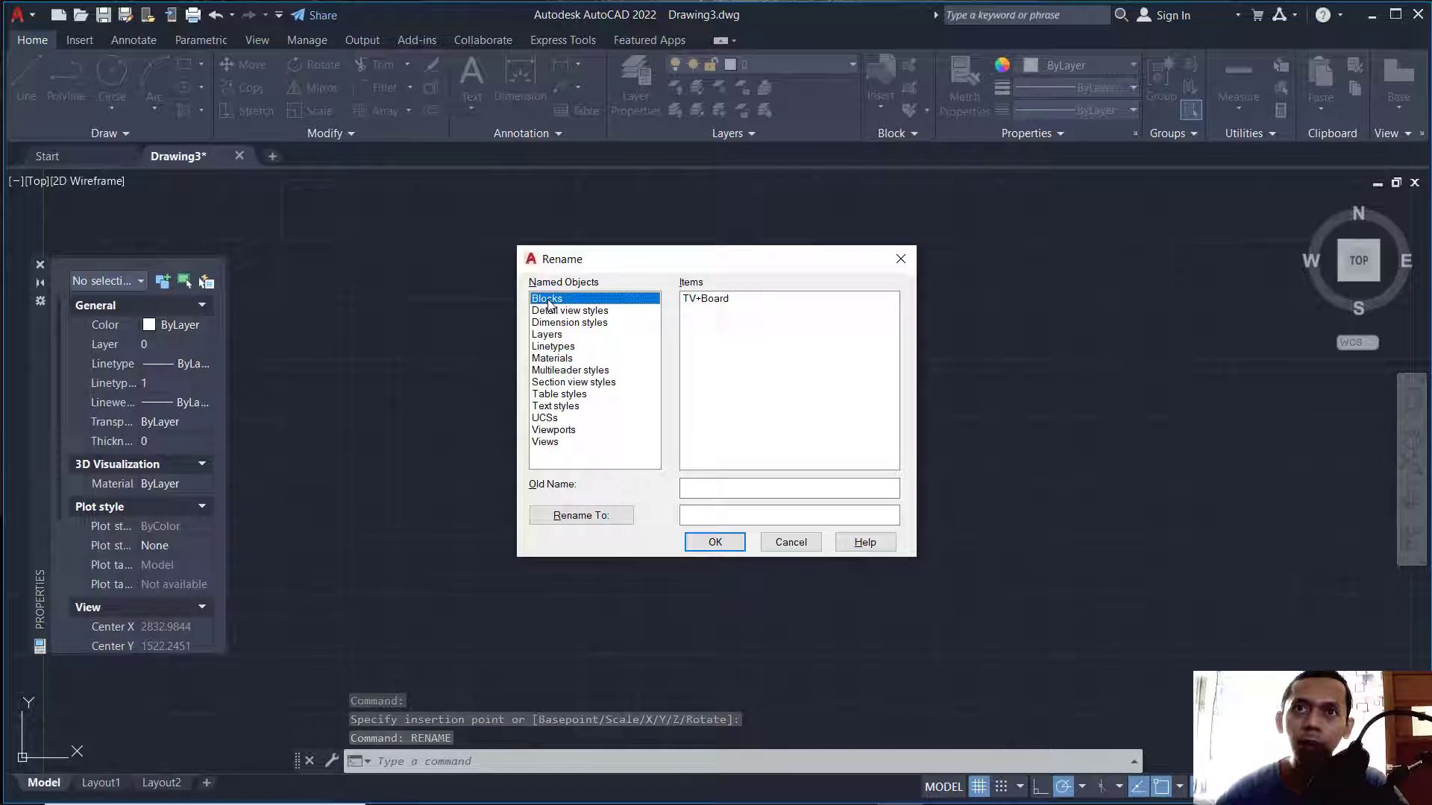
# - Rename the TV+Board block to TV in the Rename dialog and confirm
pyautogui.click(704, 298)
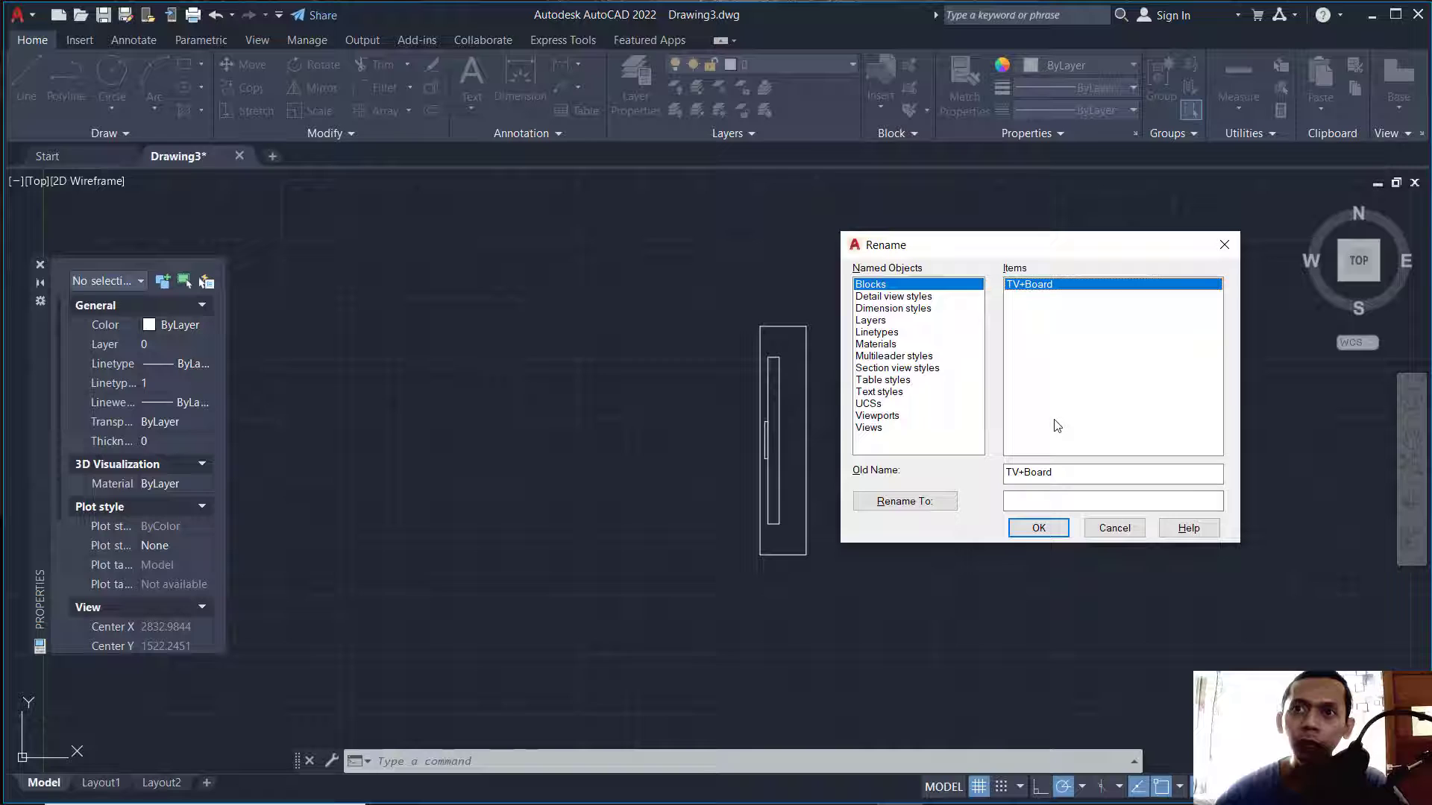
pyautogui.click(1112, 501)
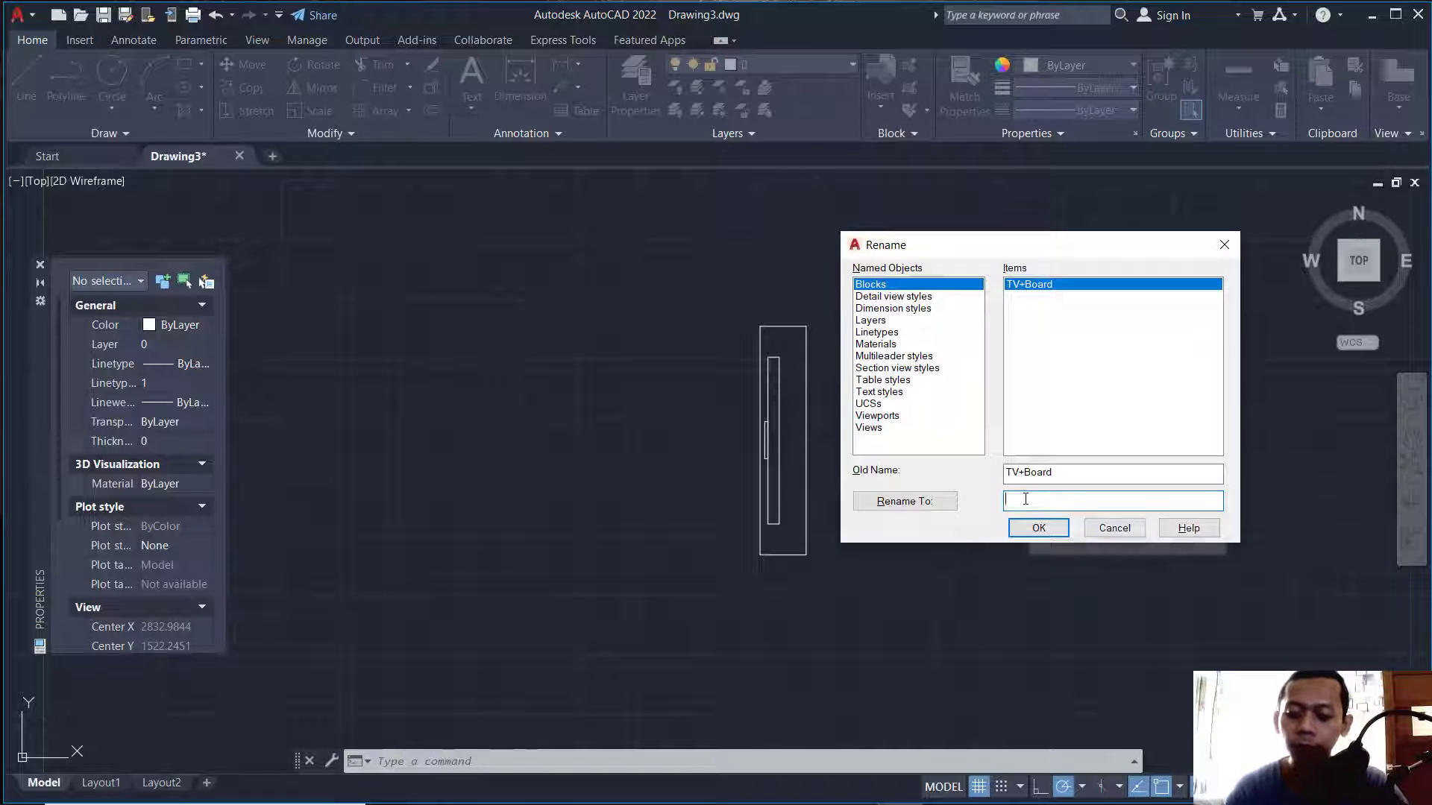
pyautogui.write('TV')
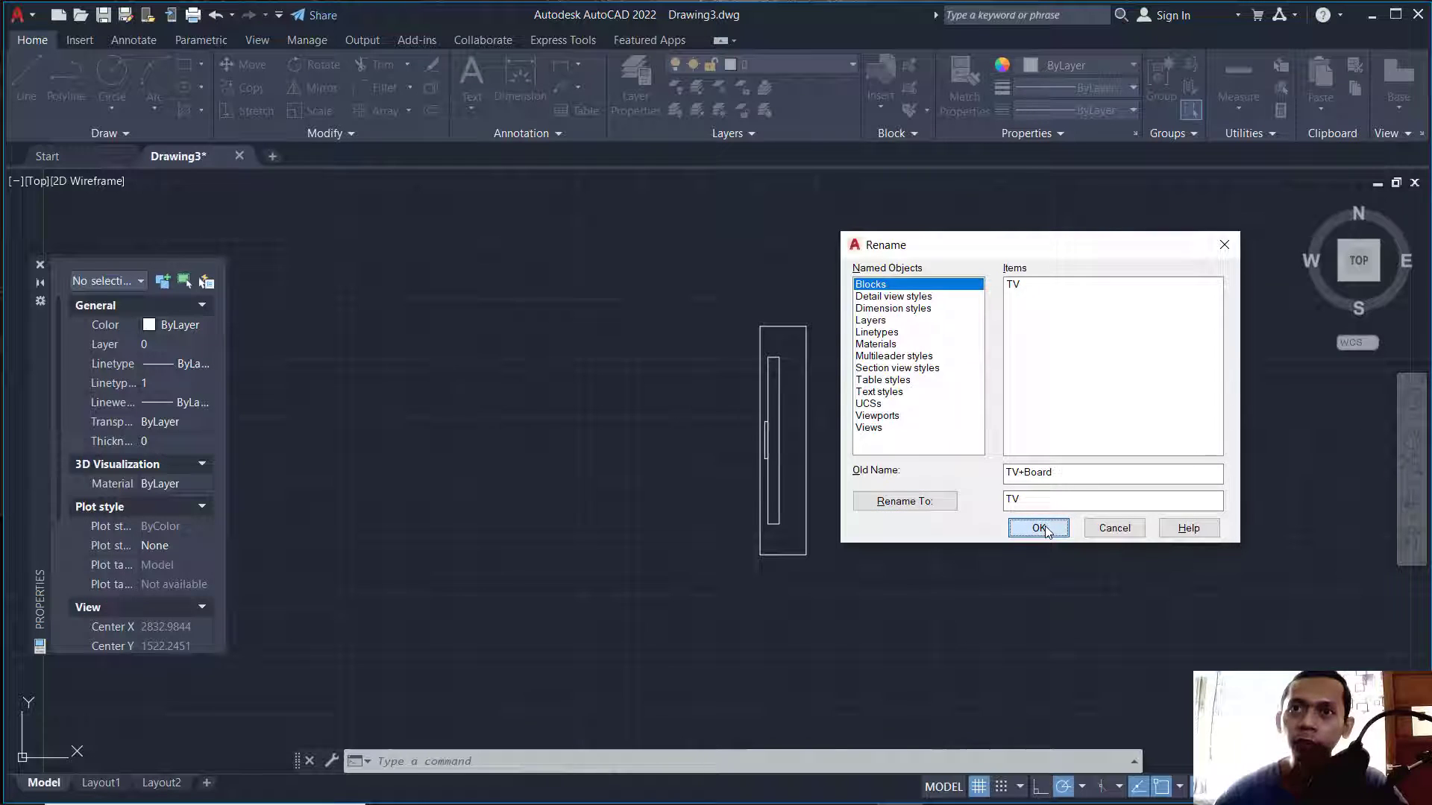
pyautogui.click(1038, 528)
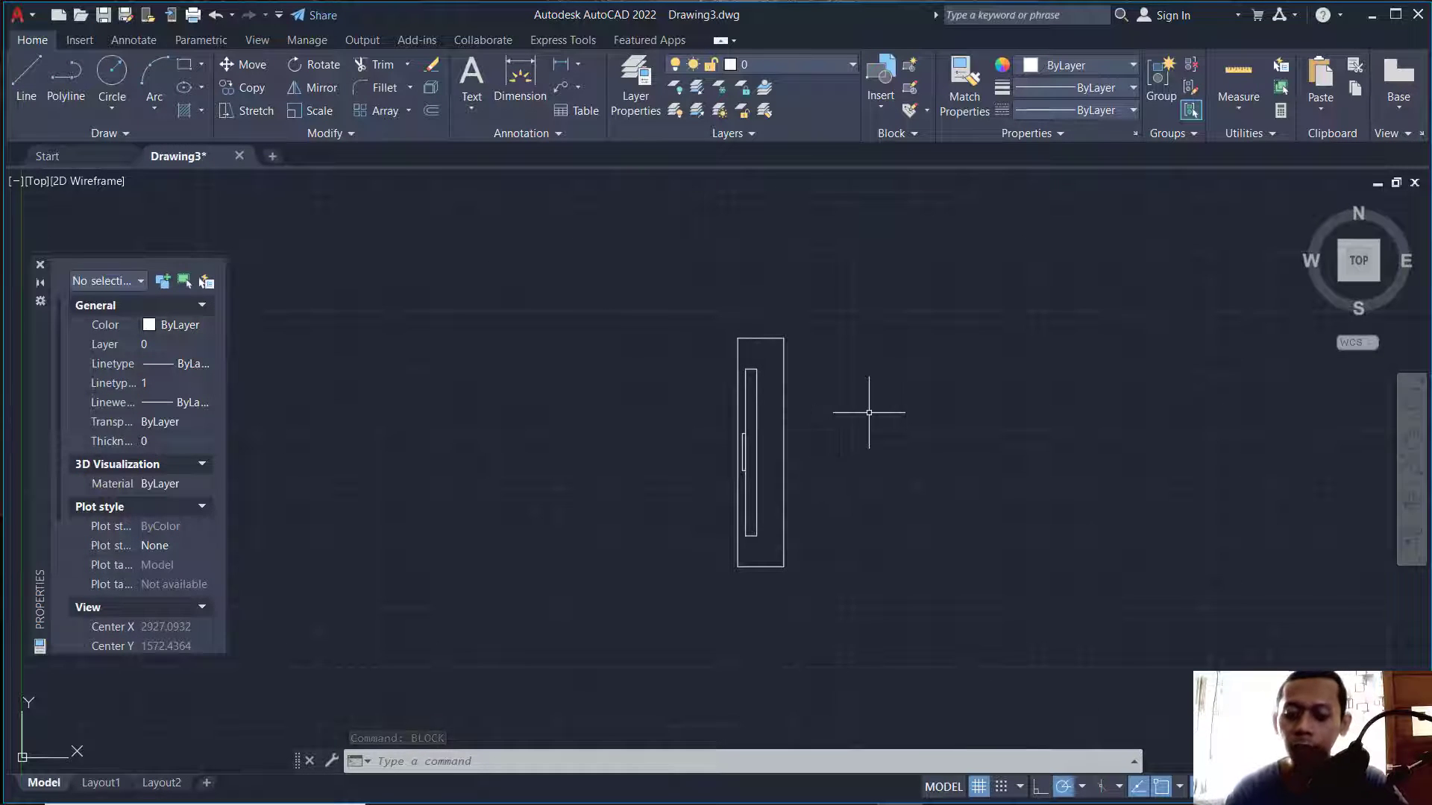
pyautogui.write('wblo')
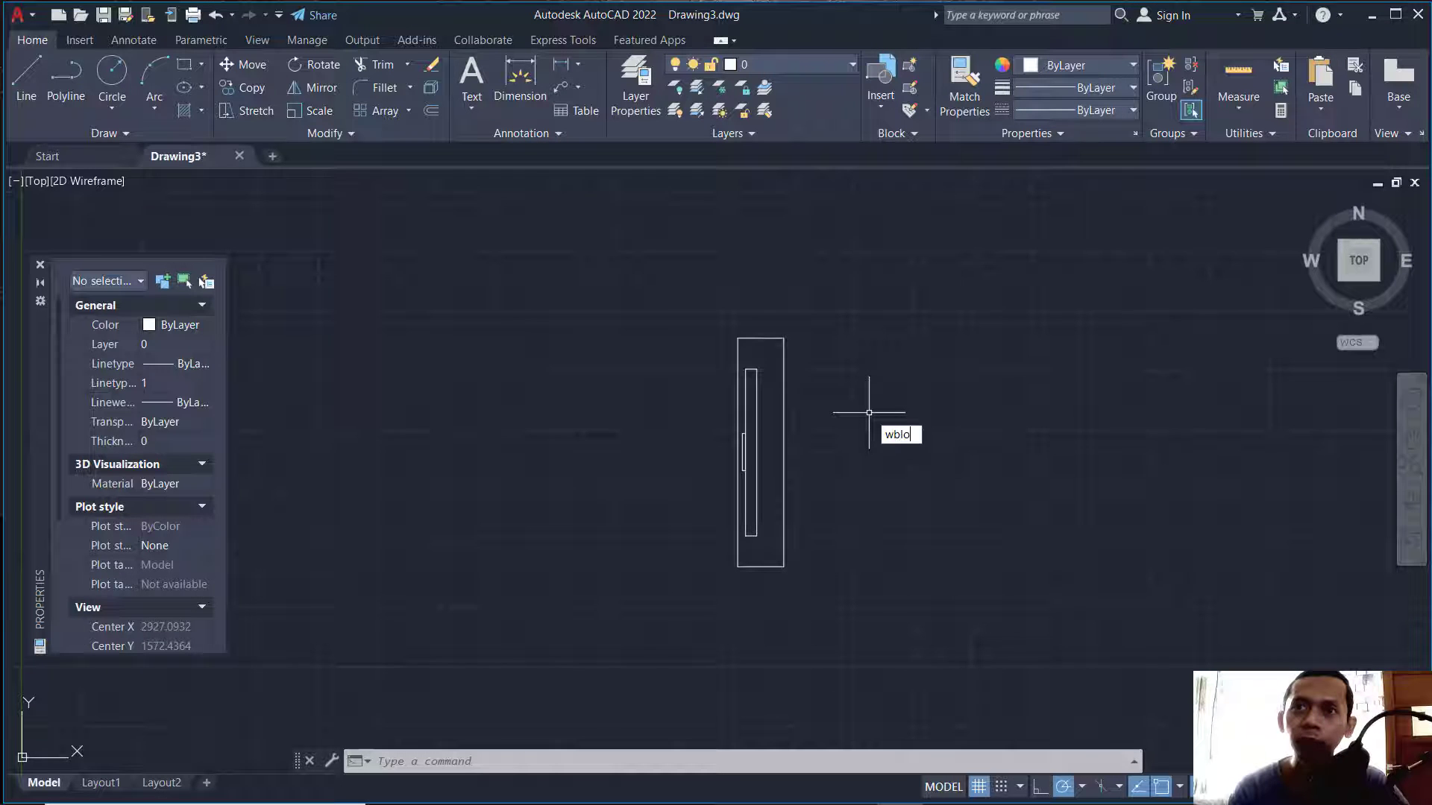
pyautogui.press('enter')
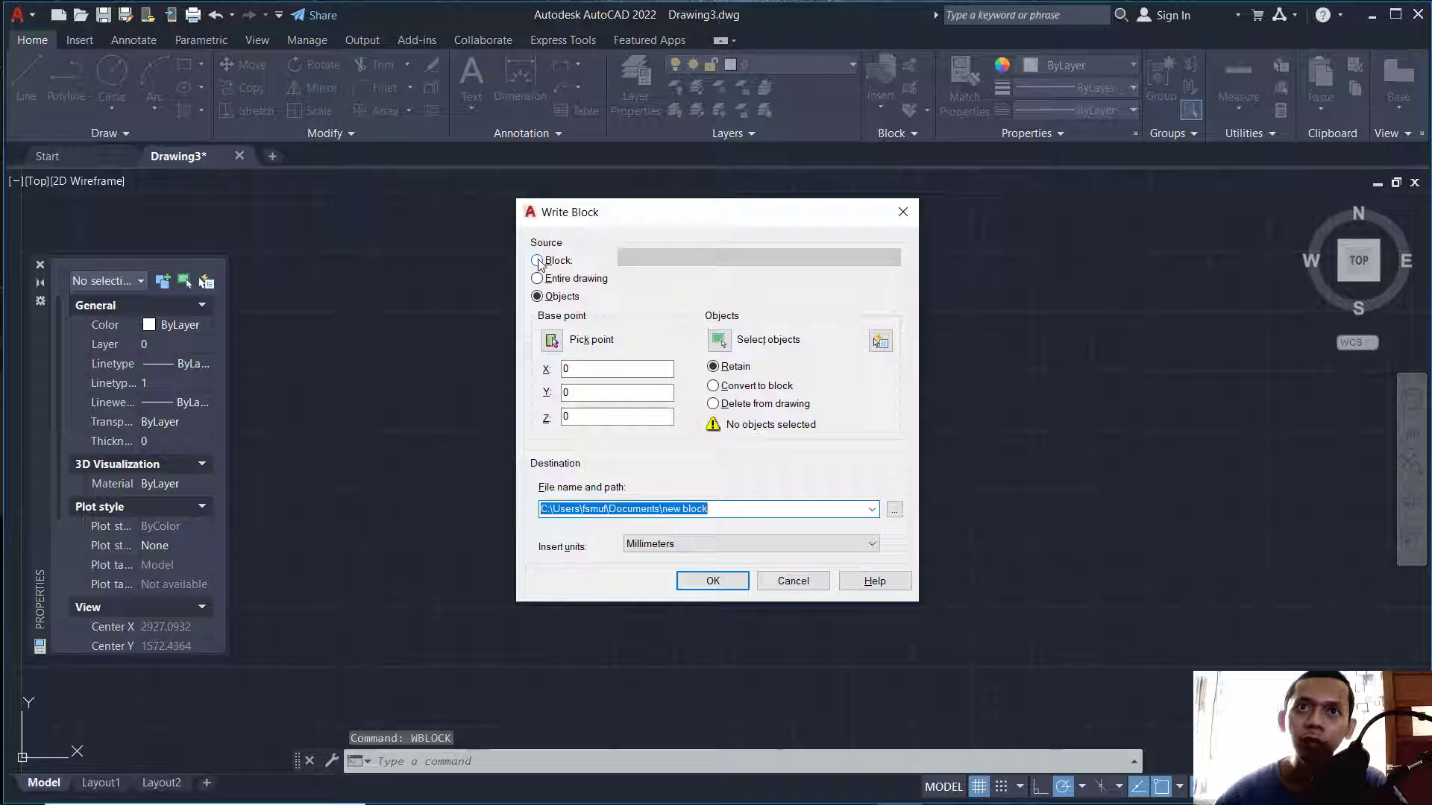
pyautogui.click(537, 260)
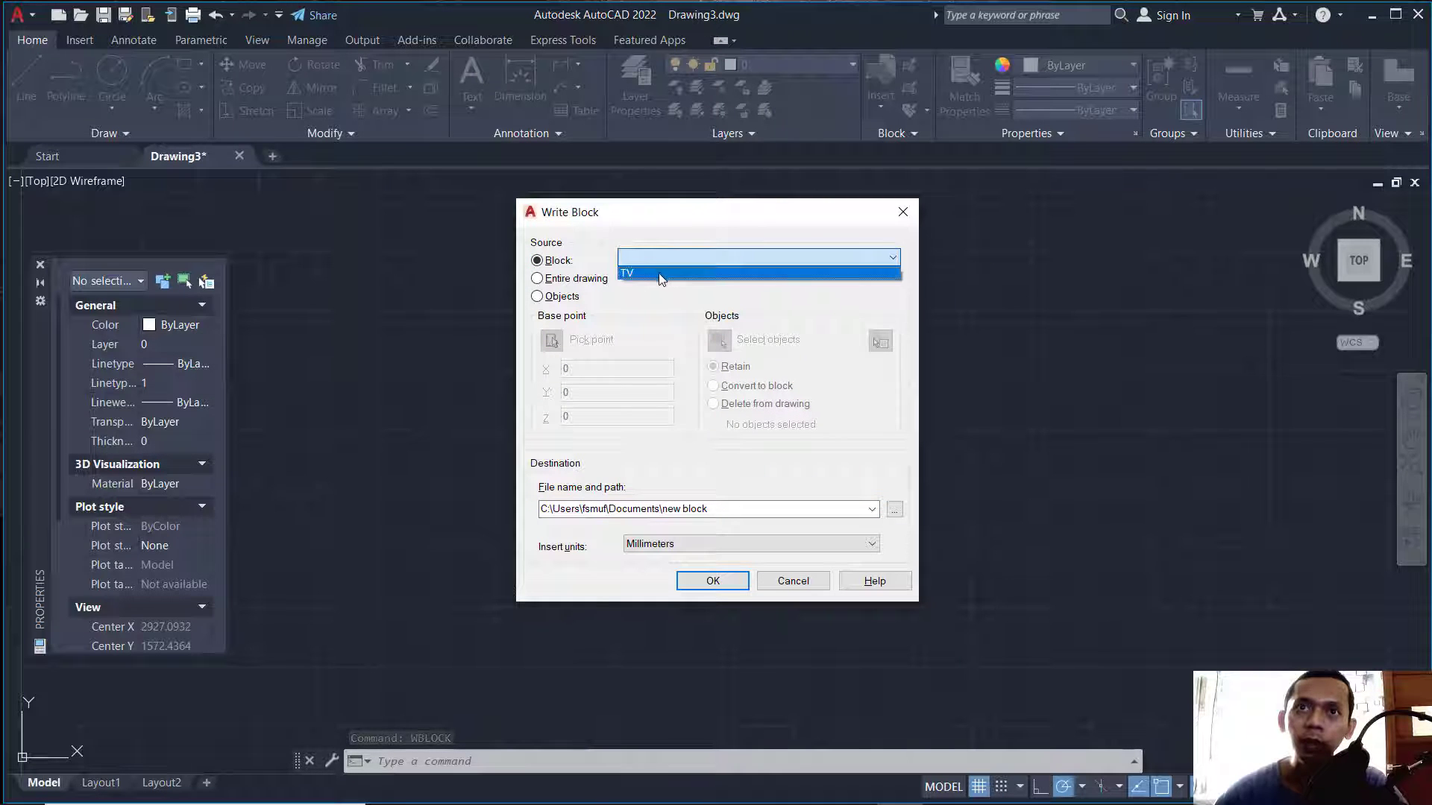
pyautogui.click(627, 273)
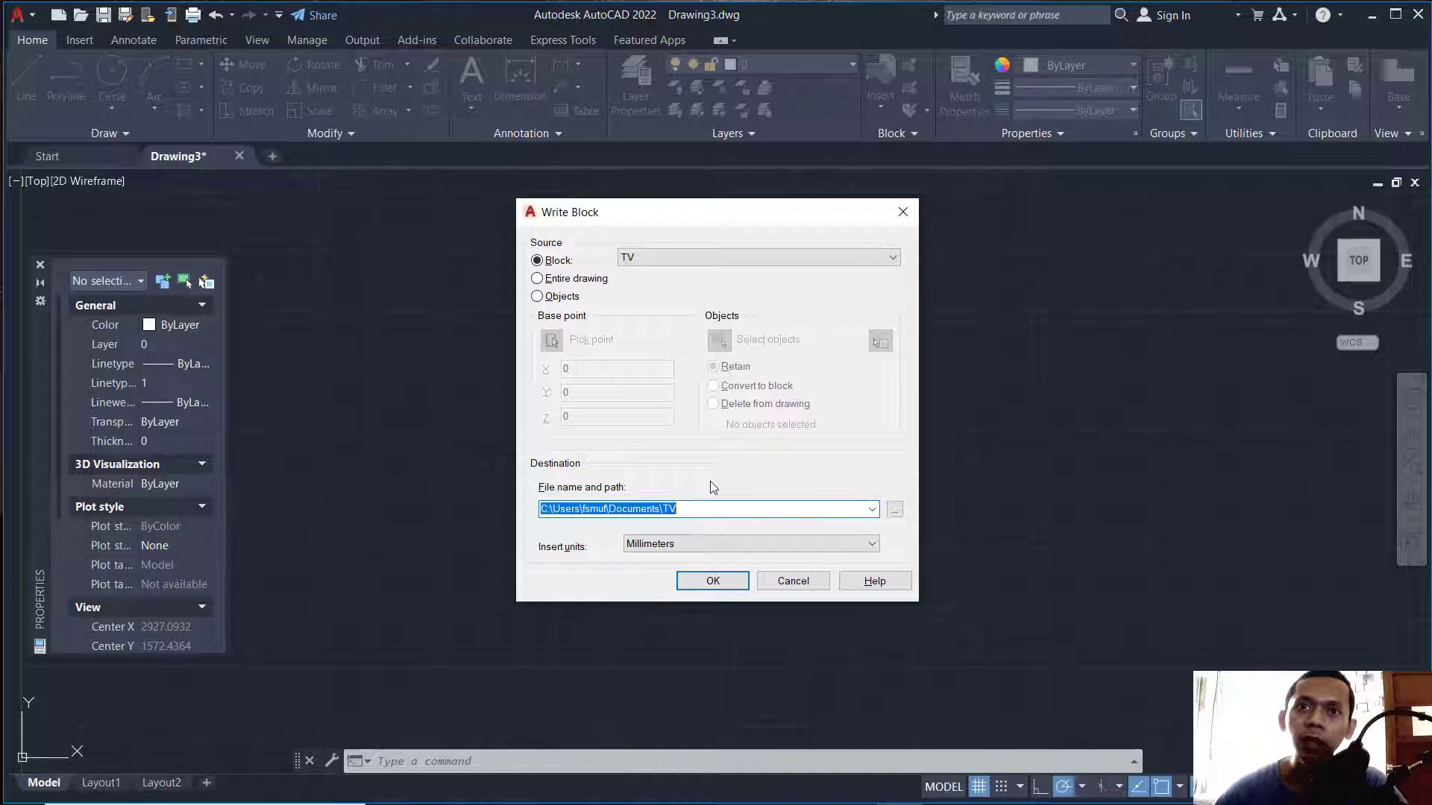
pyautogui.click(756, 257)
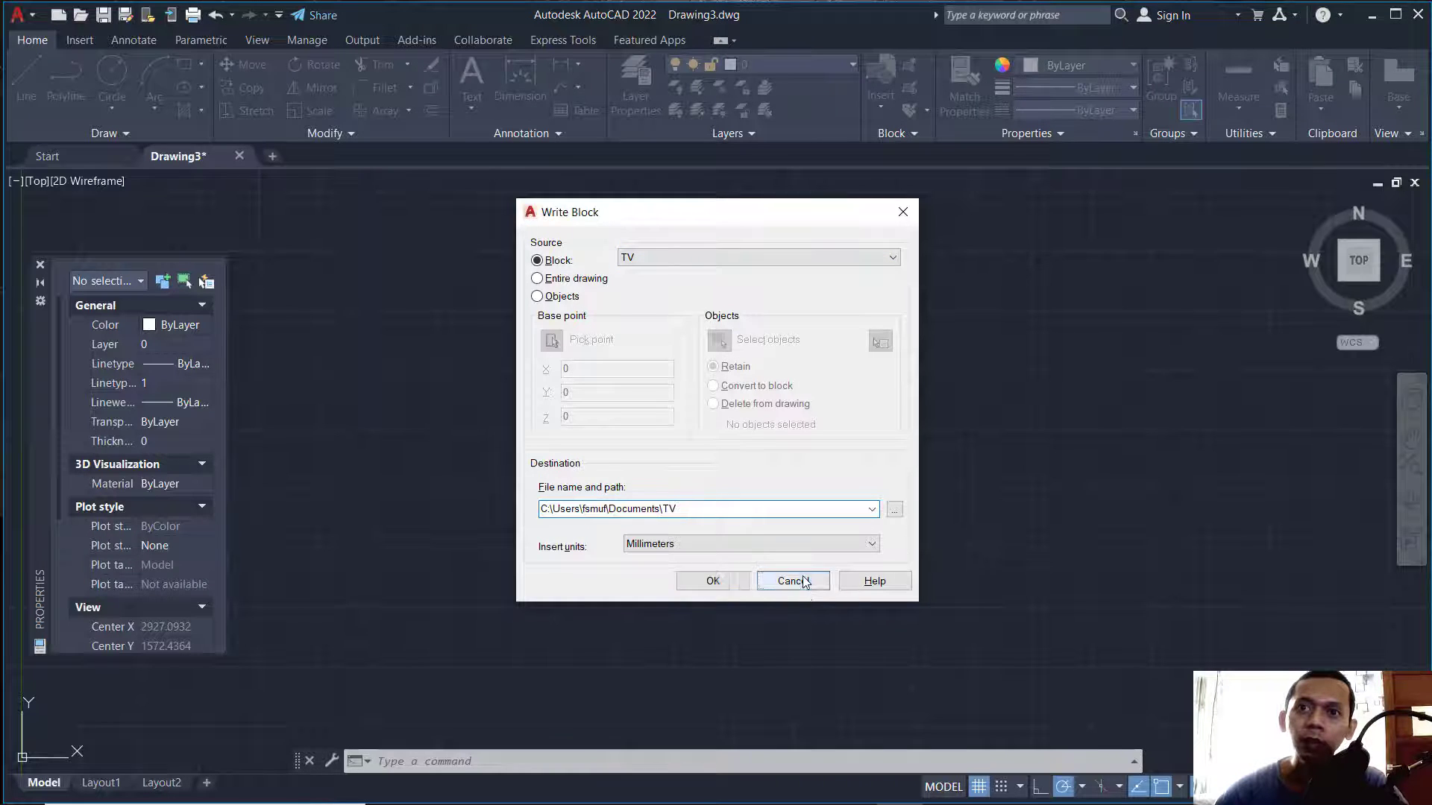
pyautogui.click(791, 580)
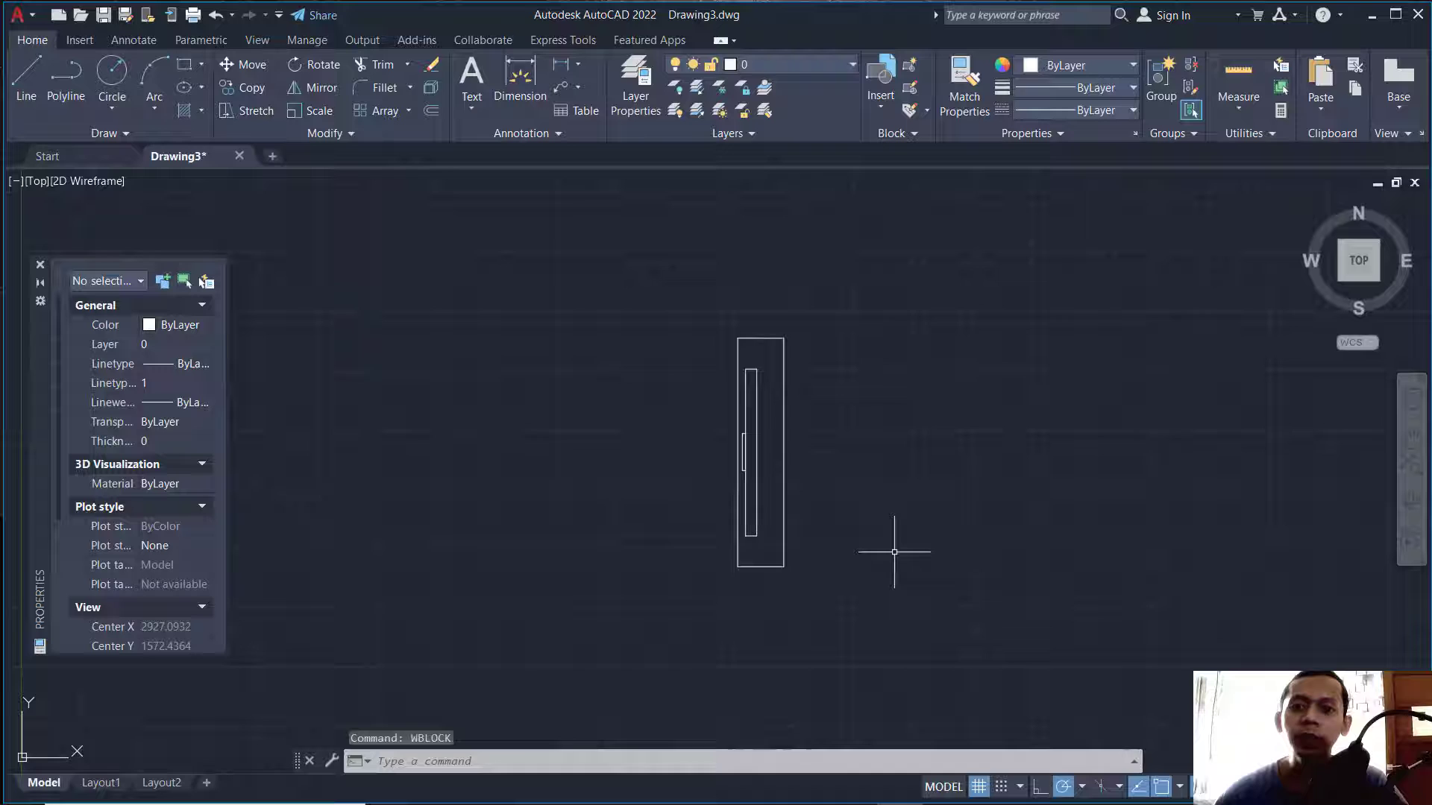